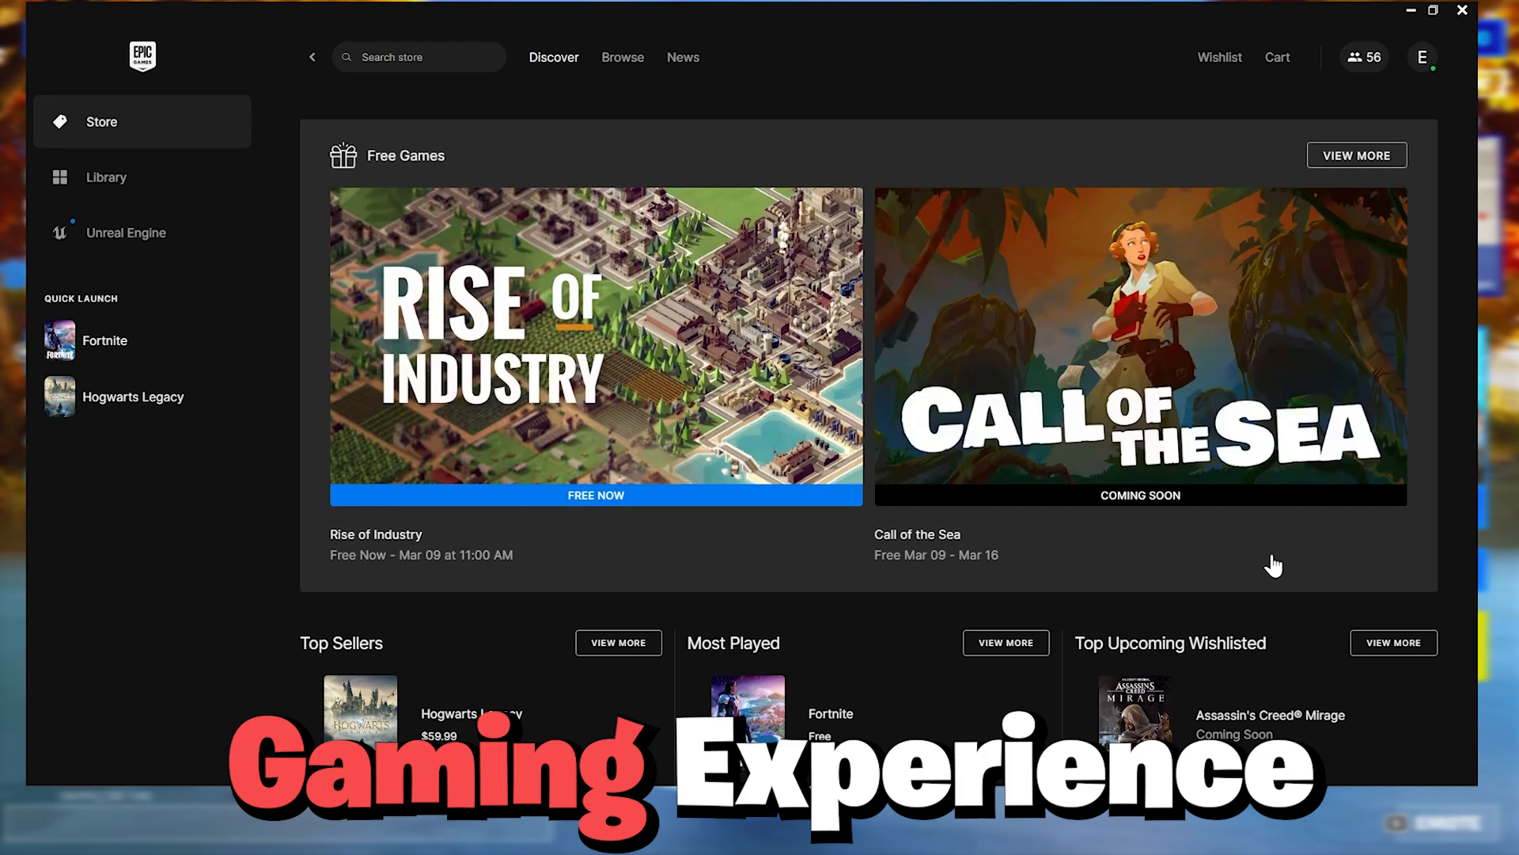
Open the Epic Games sign-in options and switch to signing up for a new account.
{"action": "scroll", "scroll_direction": "down", "scroll_amount": 3}
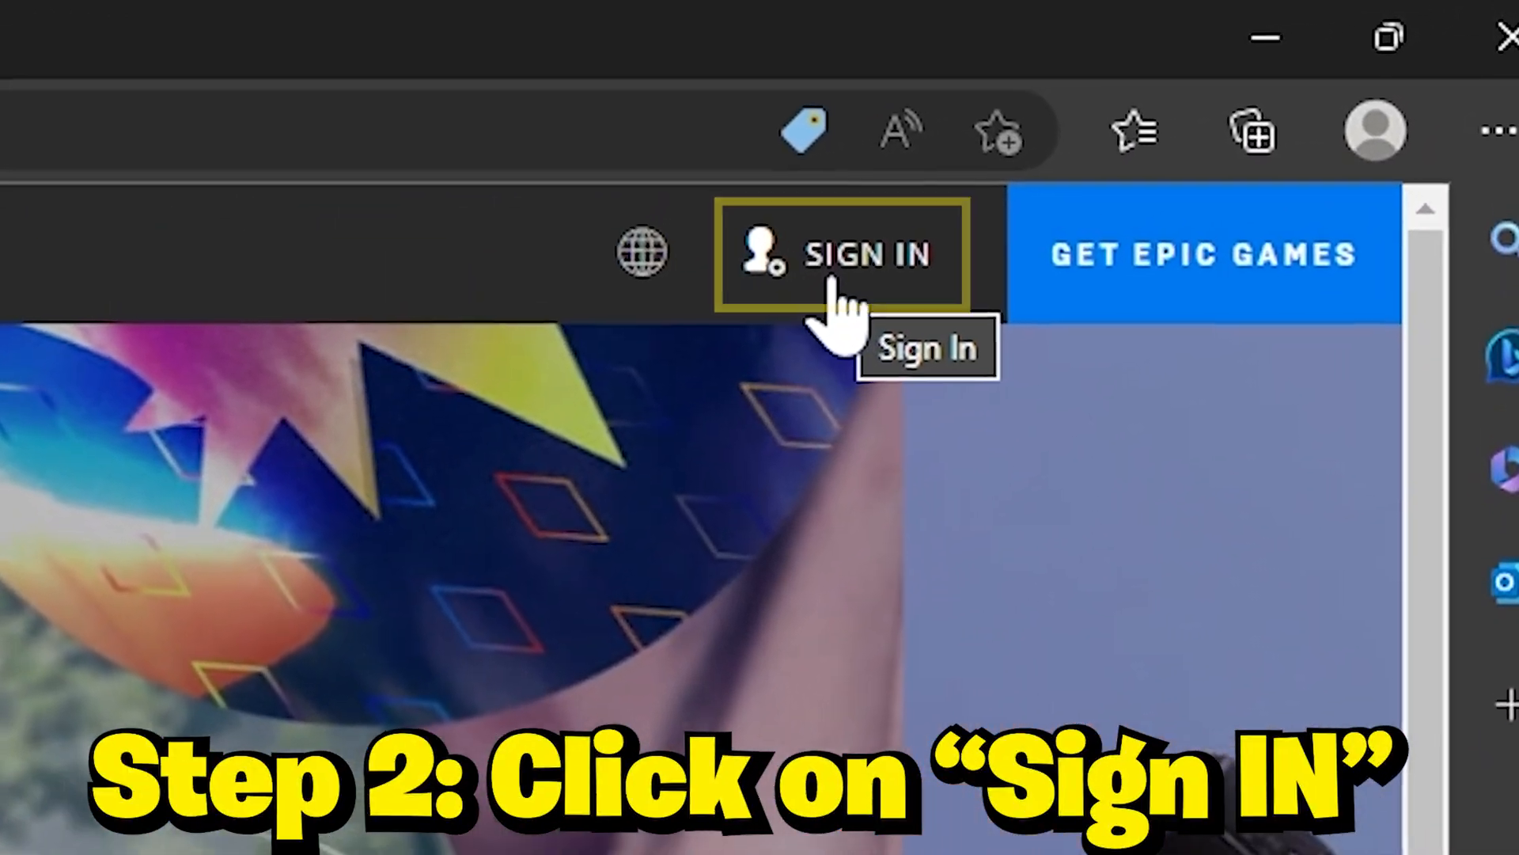
{"action": "left_click", "coordinate": [867, 254]}
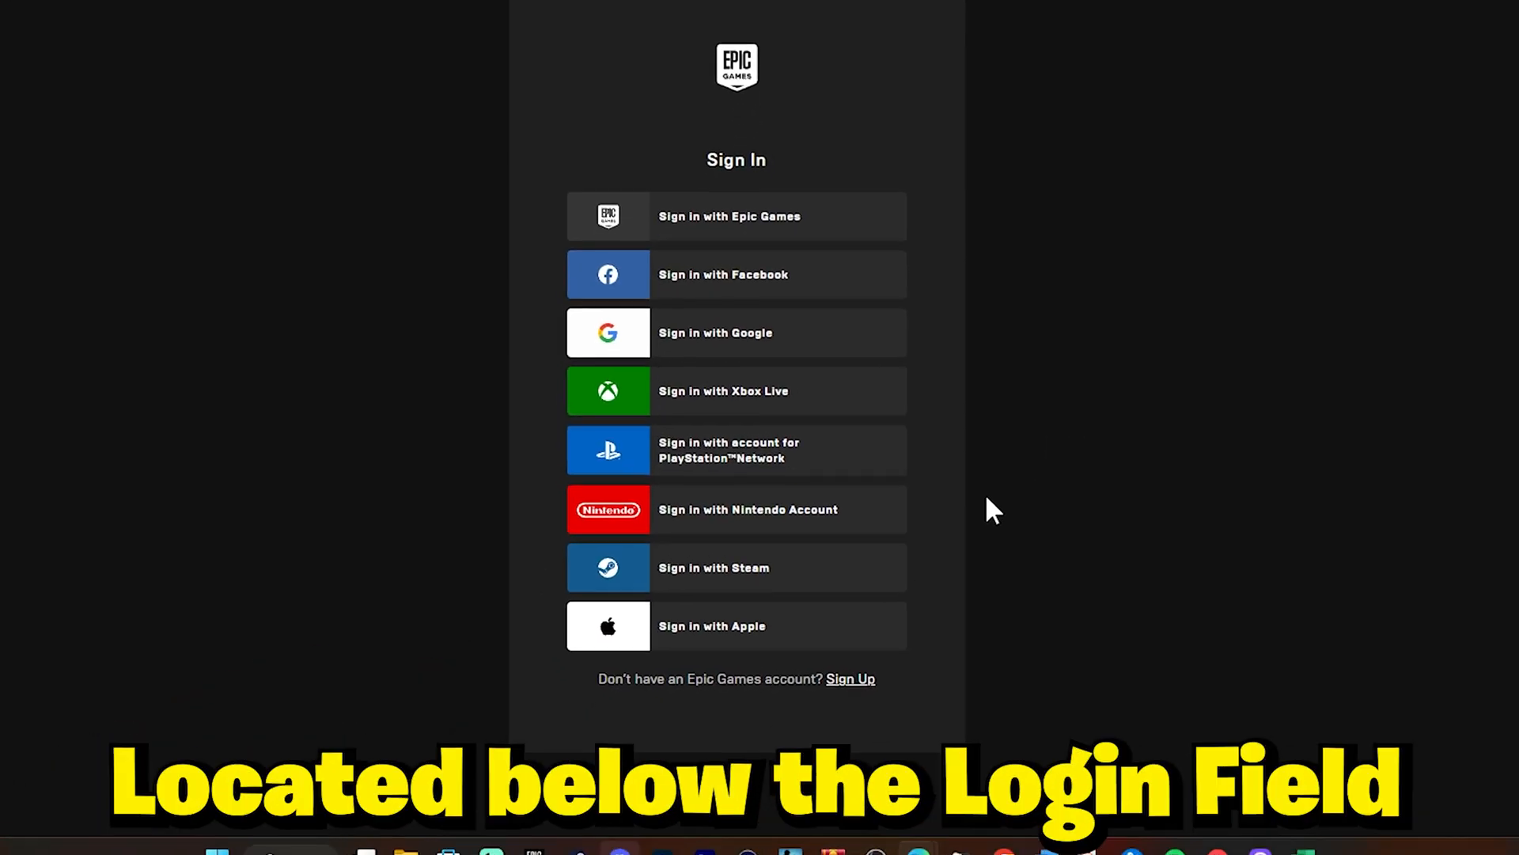
{"action": "left_click", "coordinate": [849, 678]}
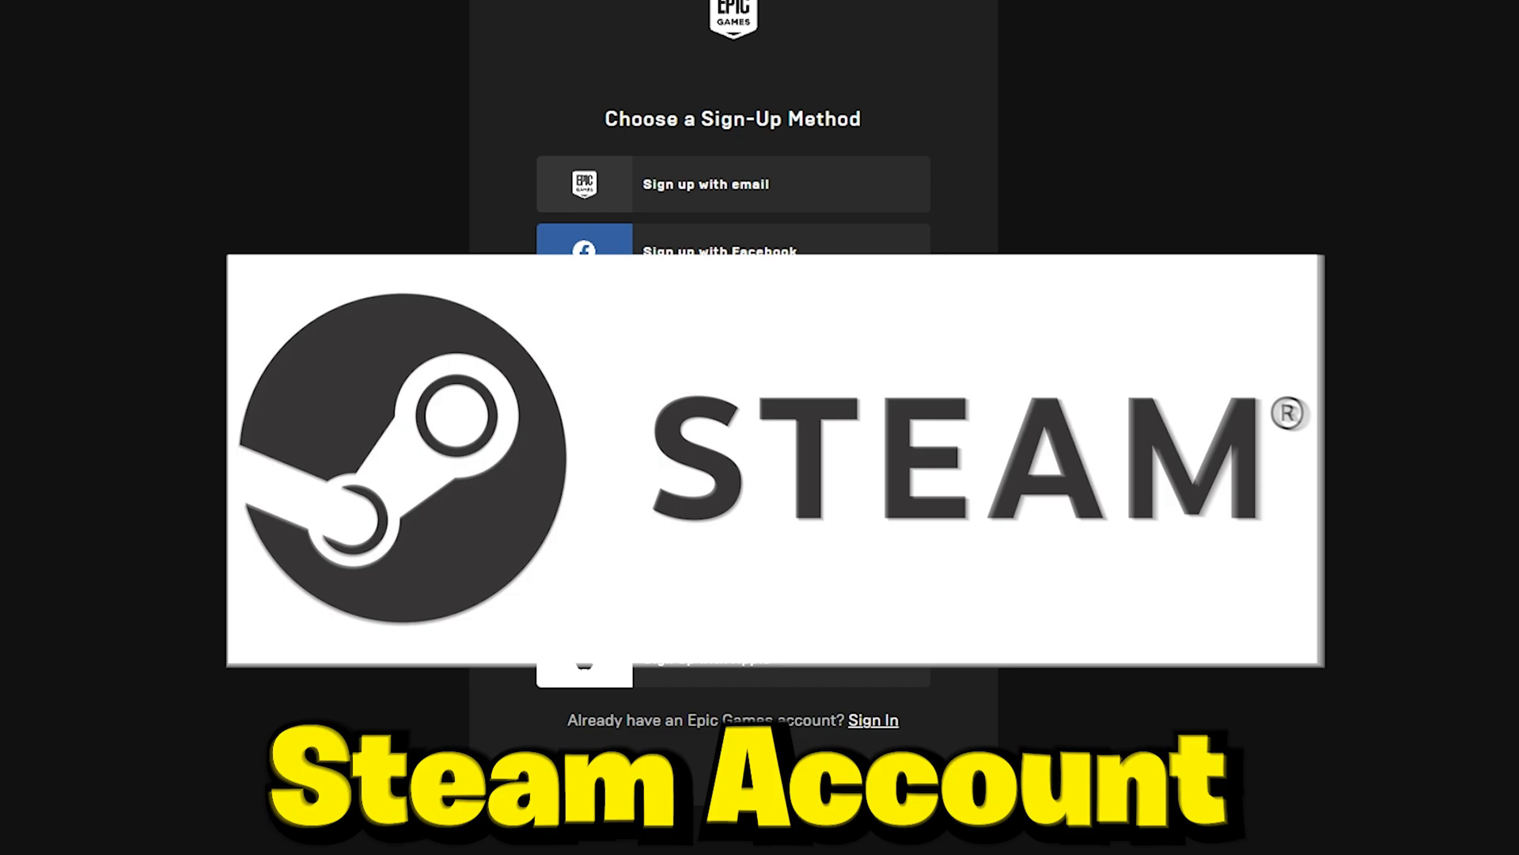
{"action": "scroll", "scroll_direction": "down", "scroll_amount": 3}
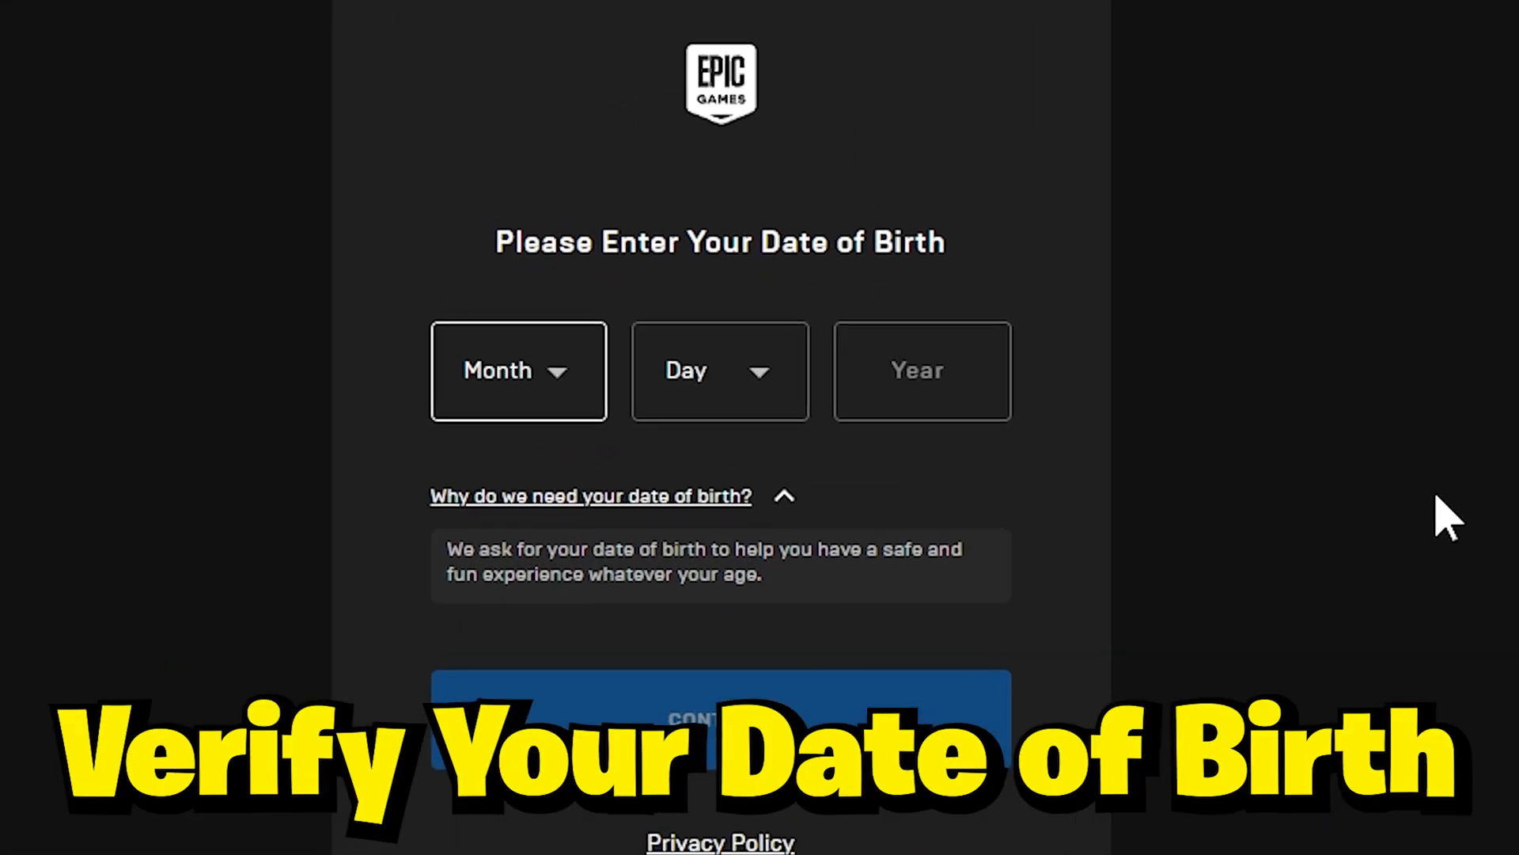
Enter a December 10 date of birth and continue to the account details form.
{"action": "left_click", "coordinate": [719, 370]}
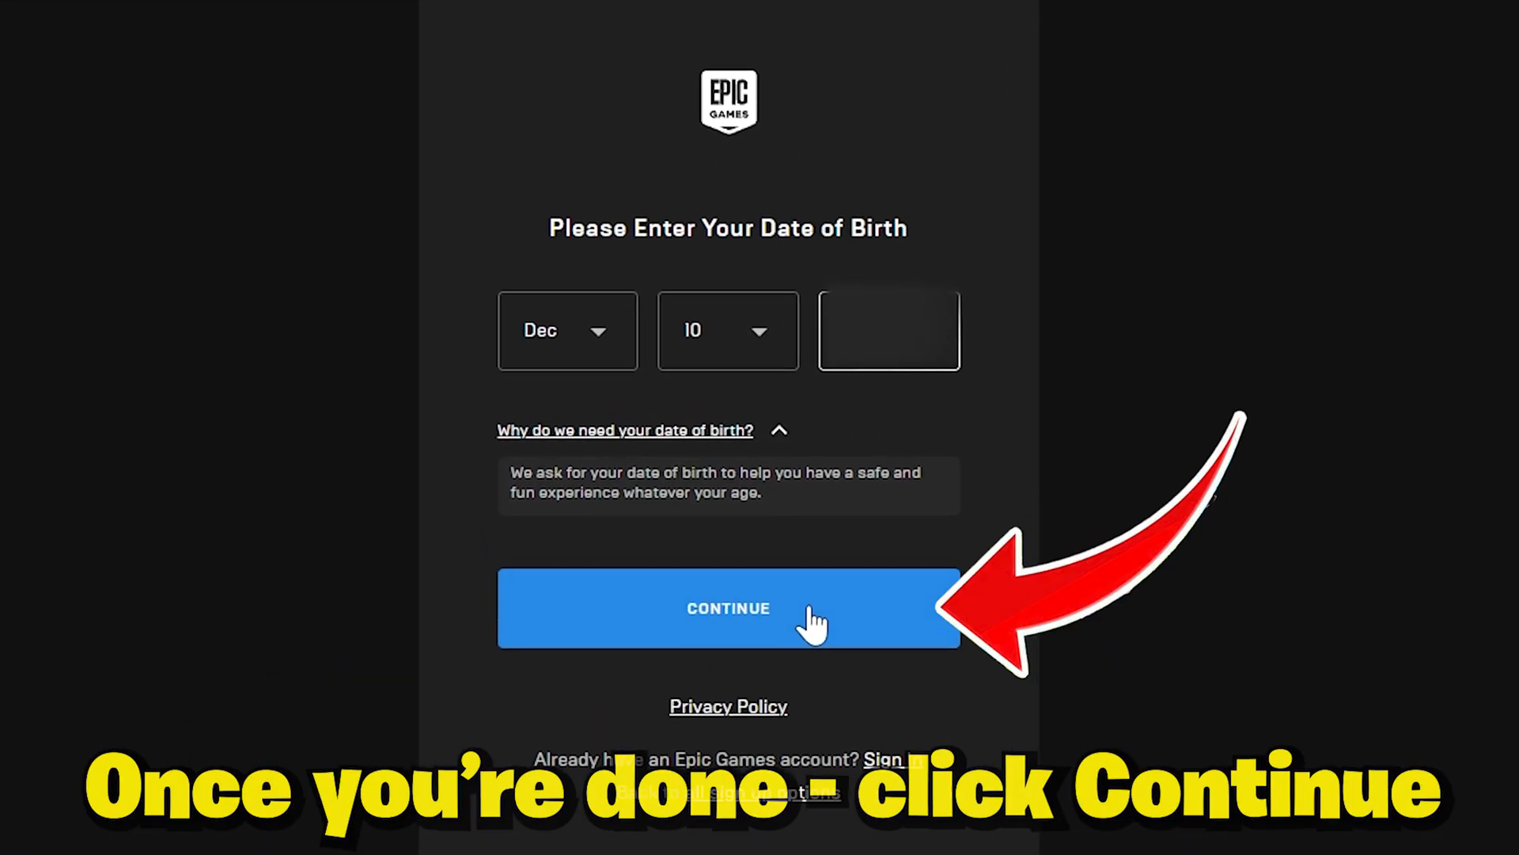
{"action": "left_click", "coordinate": [728, 608]}
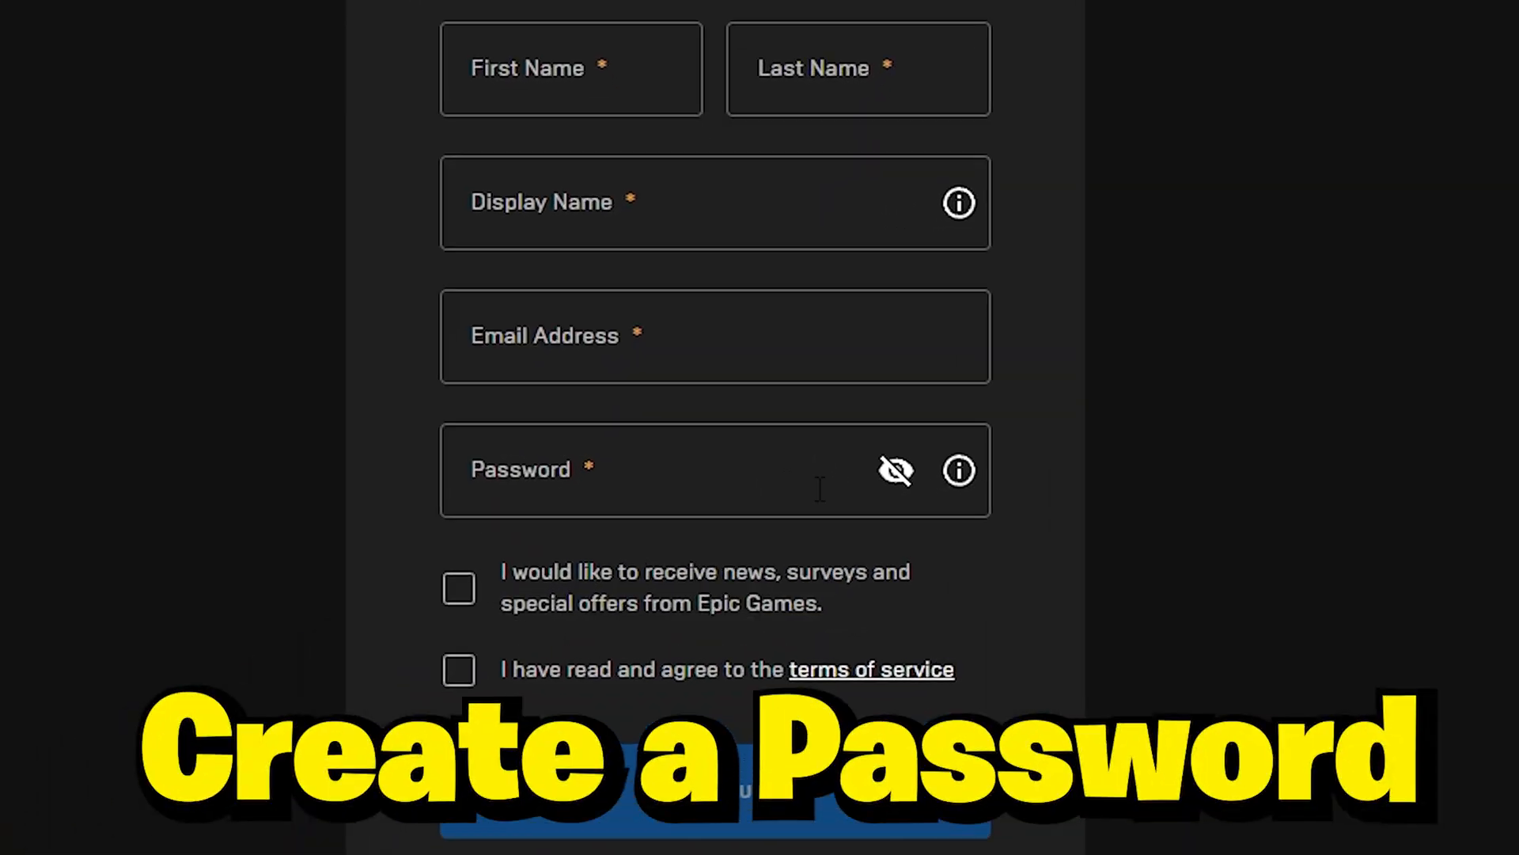
Enter first name 'Chad', display name 'EliteOr' and password, accept the terms, and submit.
{"action": "type", "text": "Chad"}
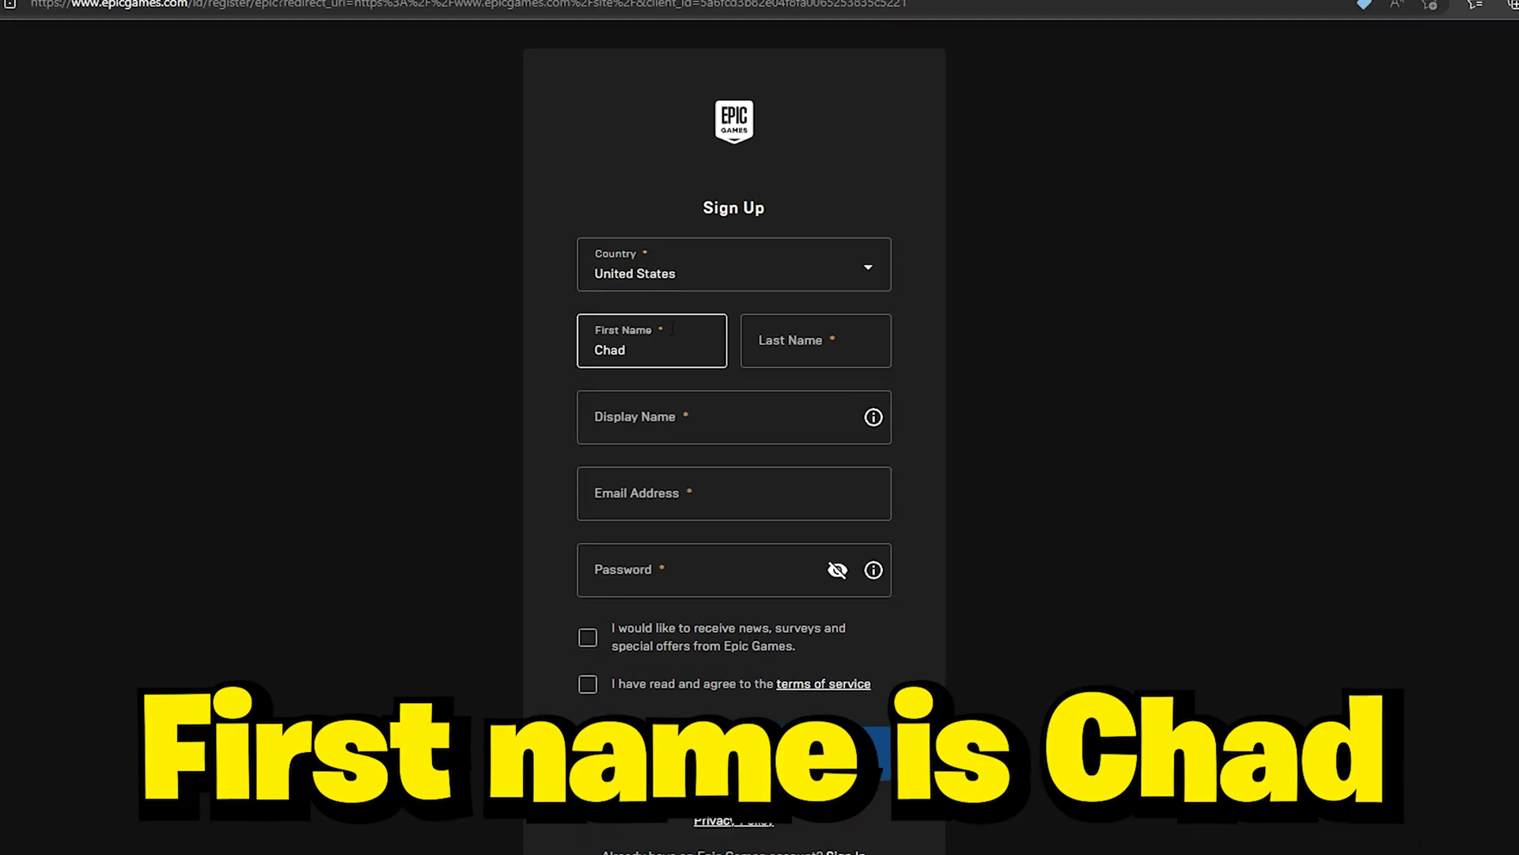
{"action": "left_click", "coordinate": [737, 405]}
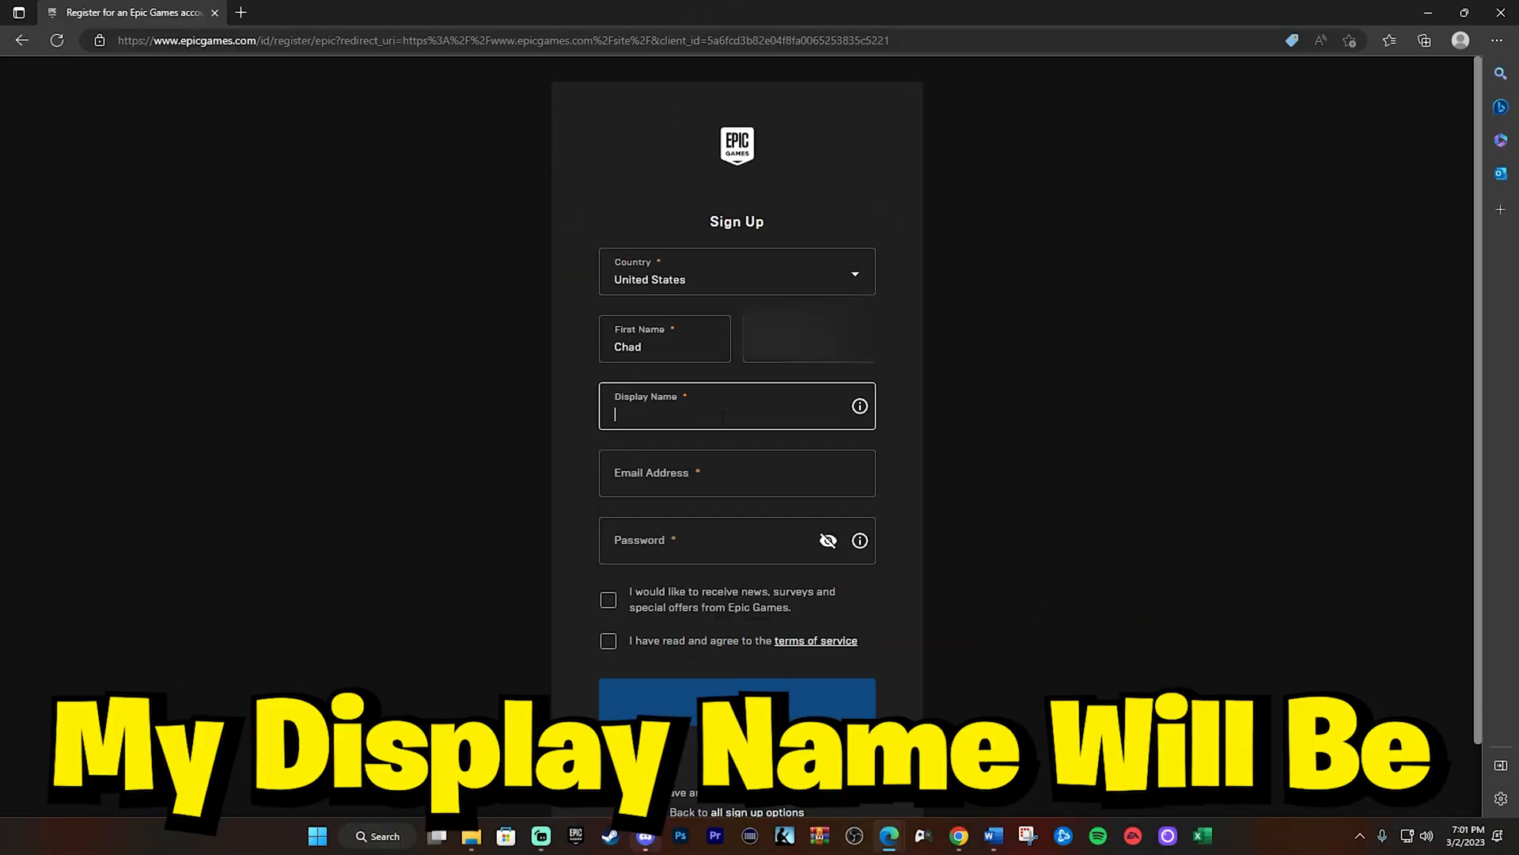
{"action": "type", "text": "EliteOr"}
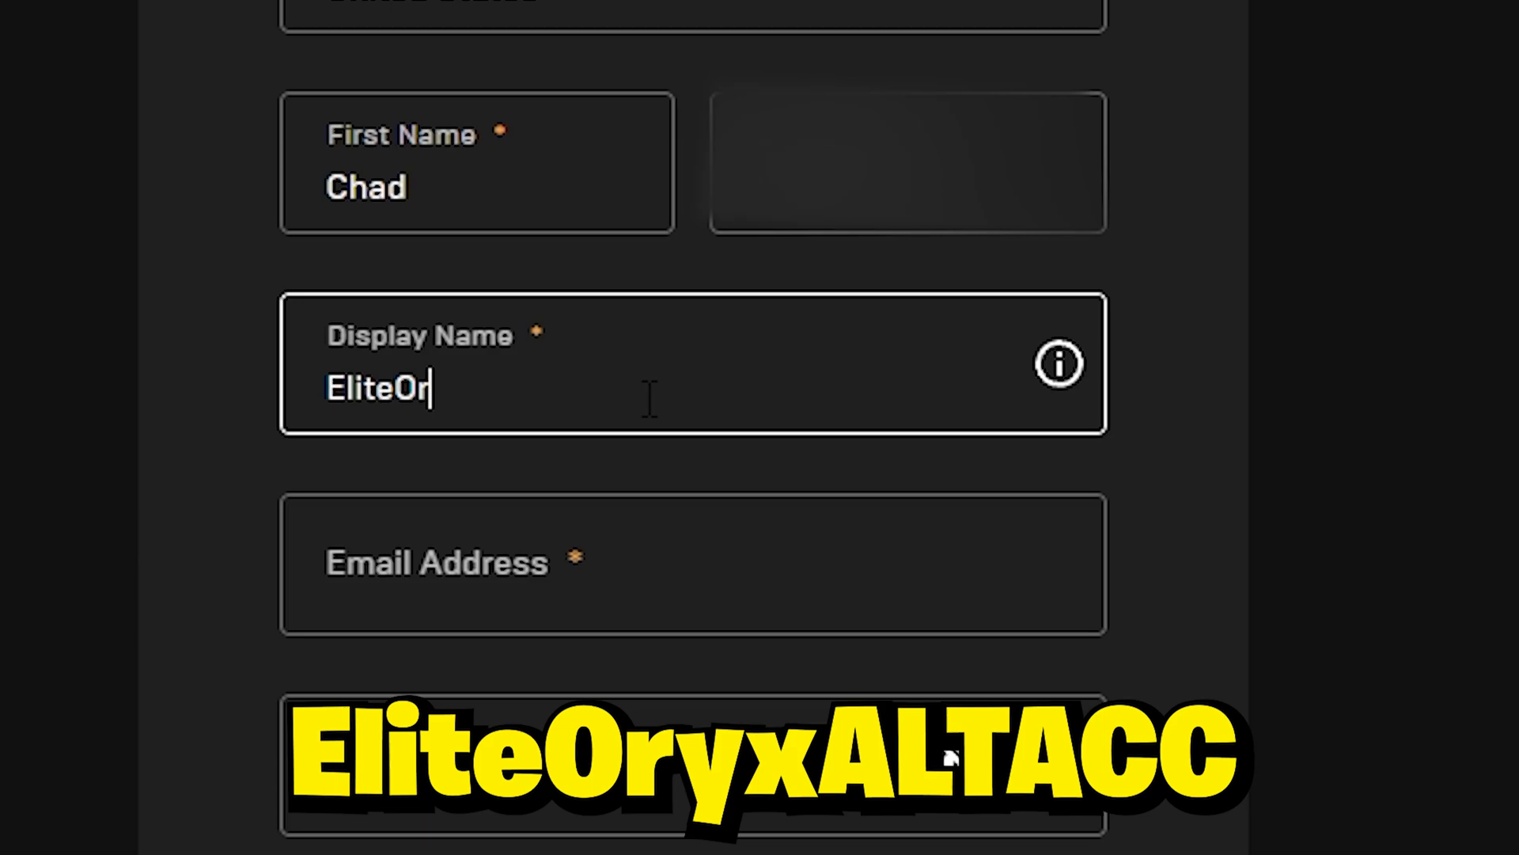
{"action": "type", "text": "yxALTAC"}
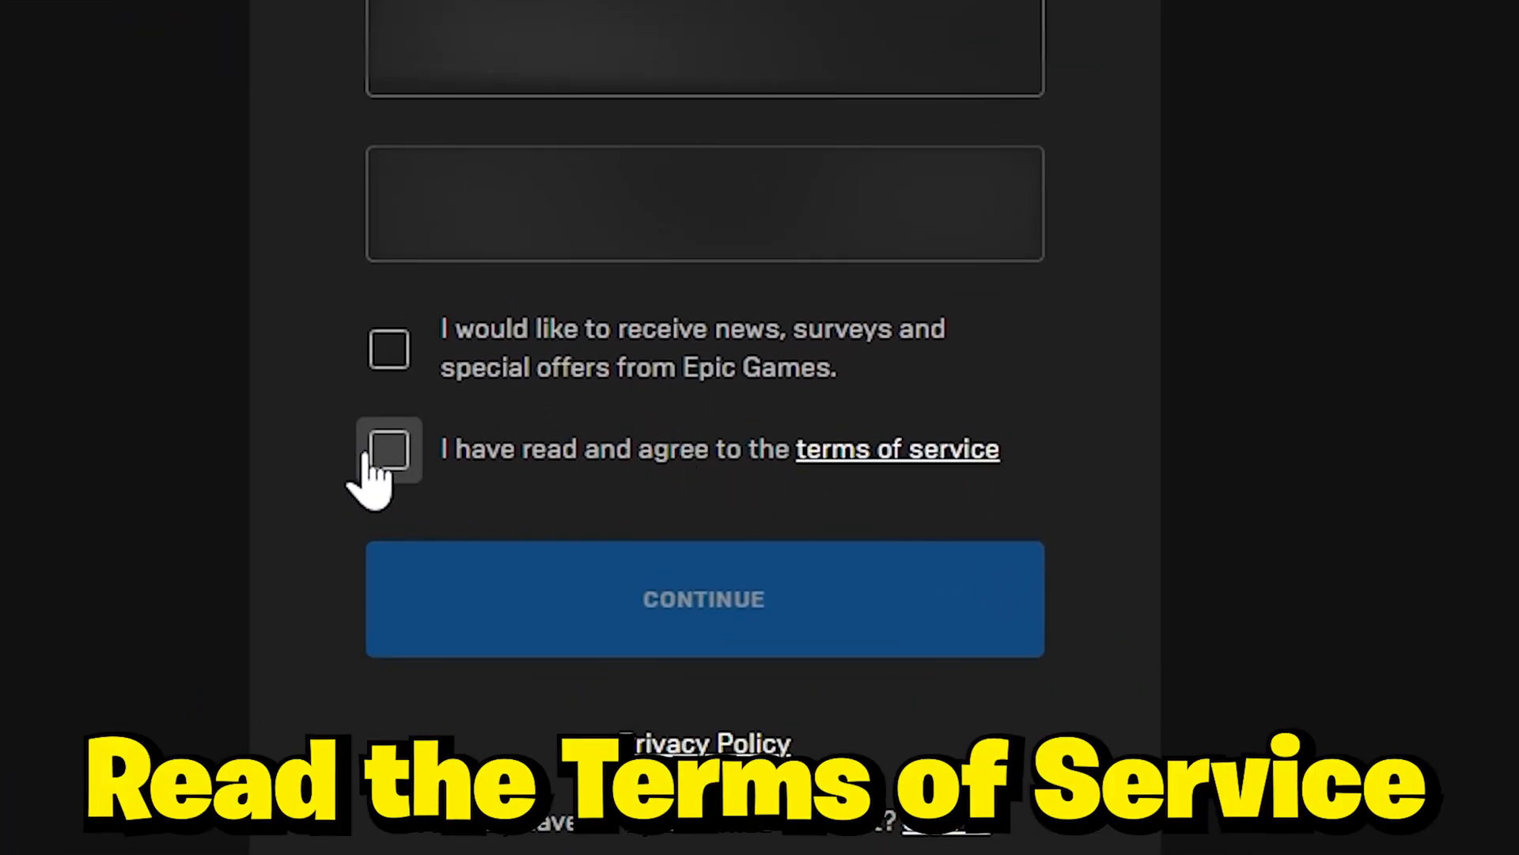
{"action": "left_click", "coordinate": [608, 639]}
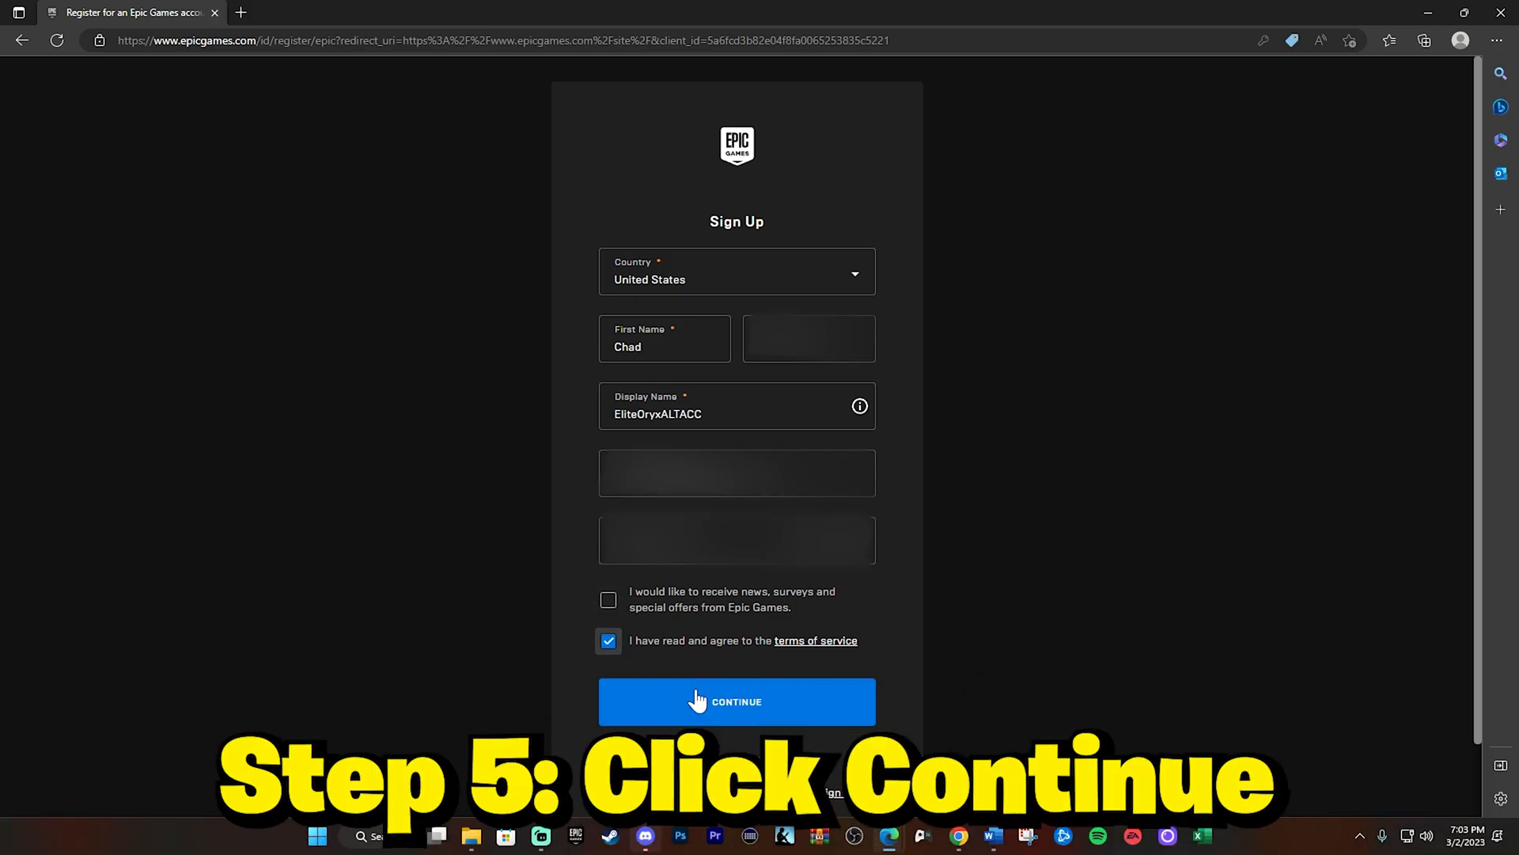
{"action": "left_click", "coordinate": [737, 702]}
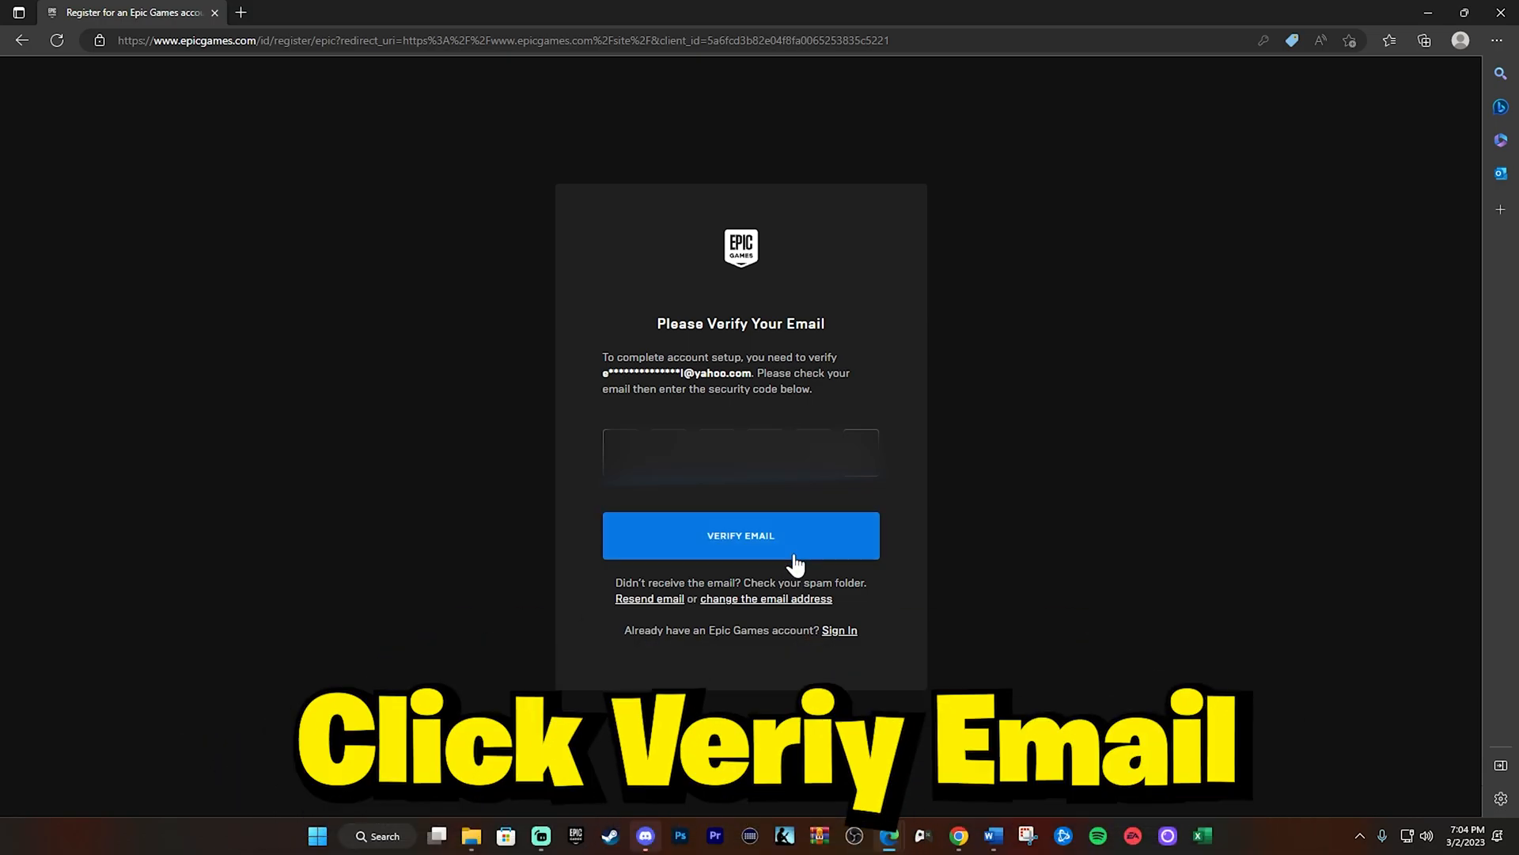
Submit the emailed security code to verify the email and finish creating the account.
{"action": "left_click", "coordinate": [740, 535]}
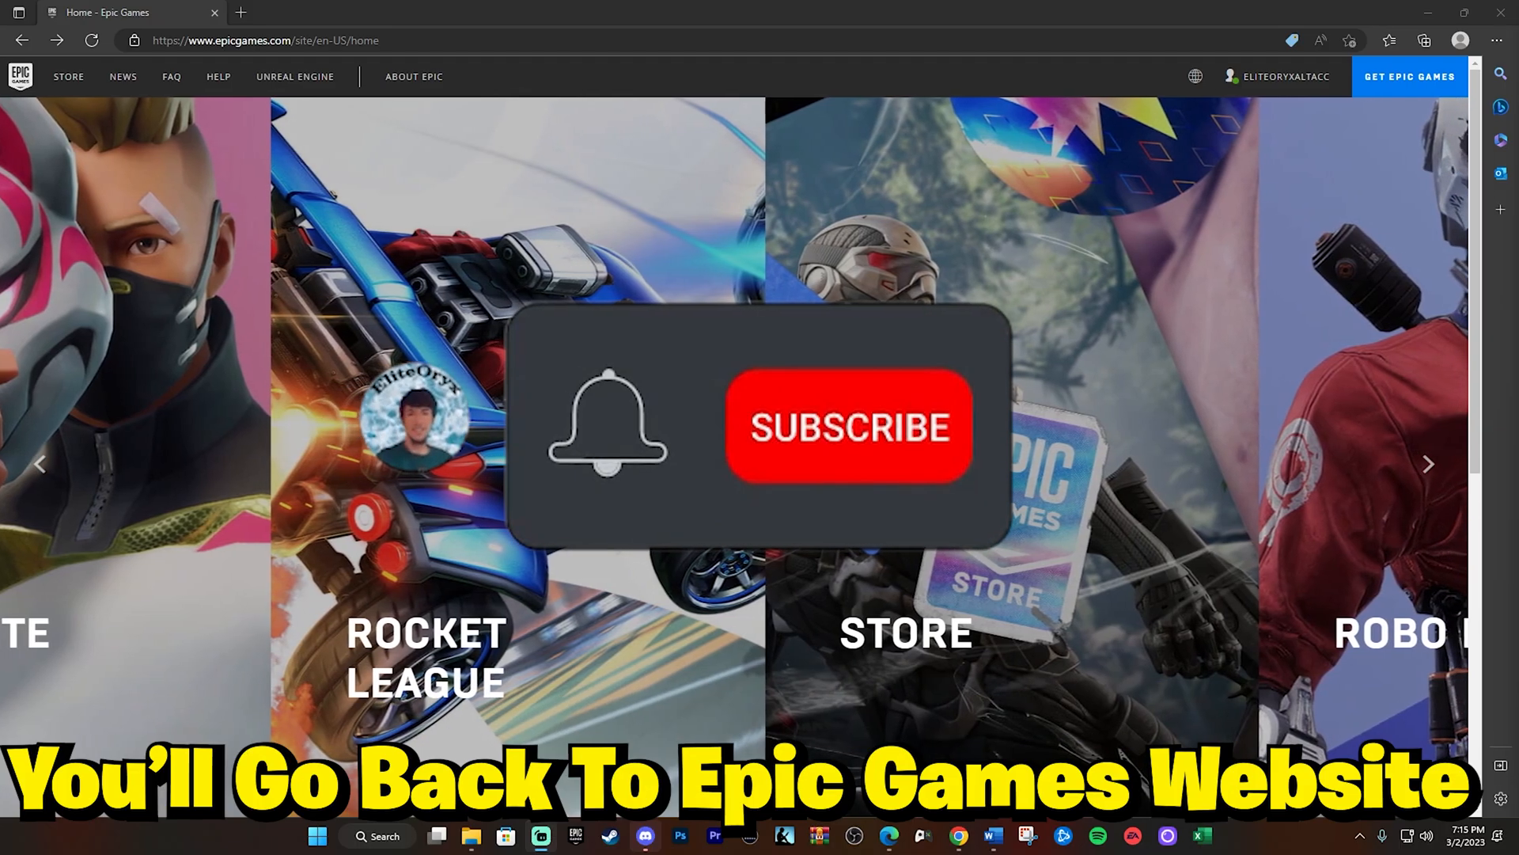
Open the account name dropdown at top right showing Account and Sign Out.
{"action": "left_click", "coordinate": [848, 426]}
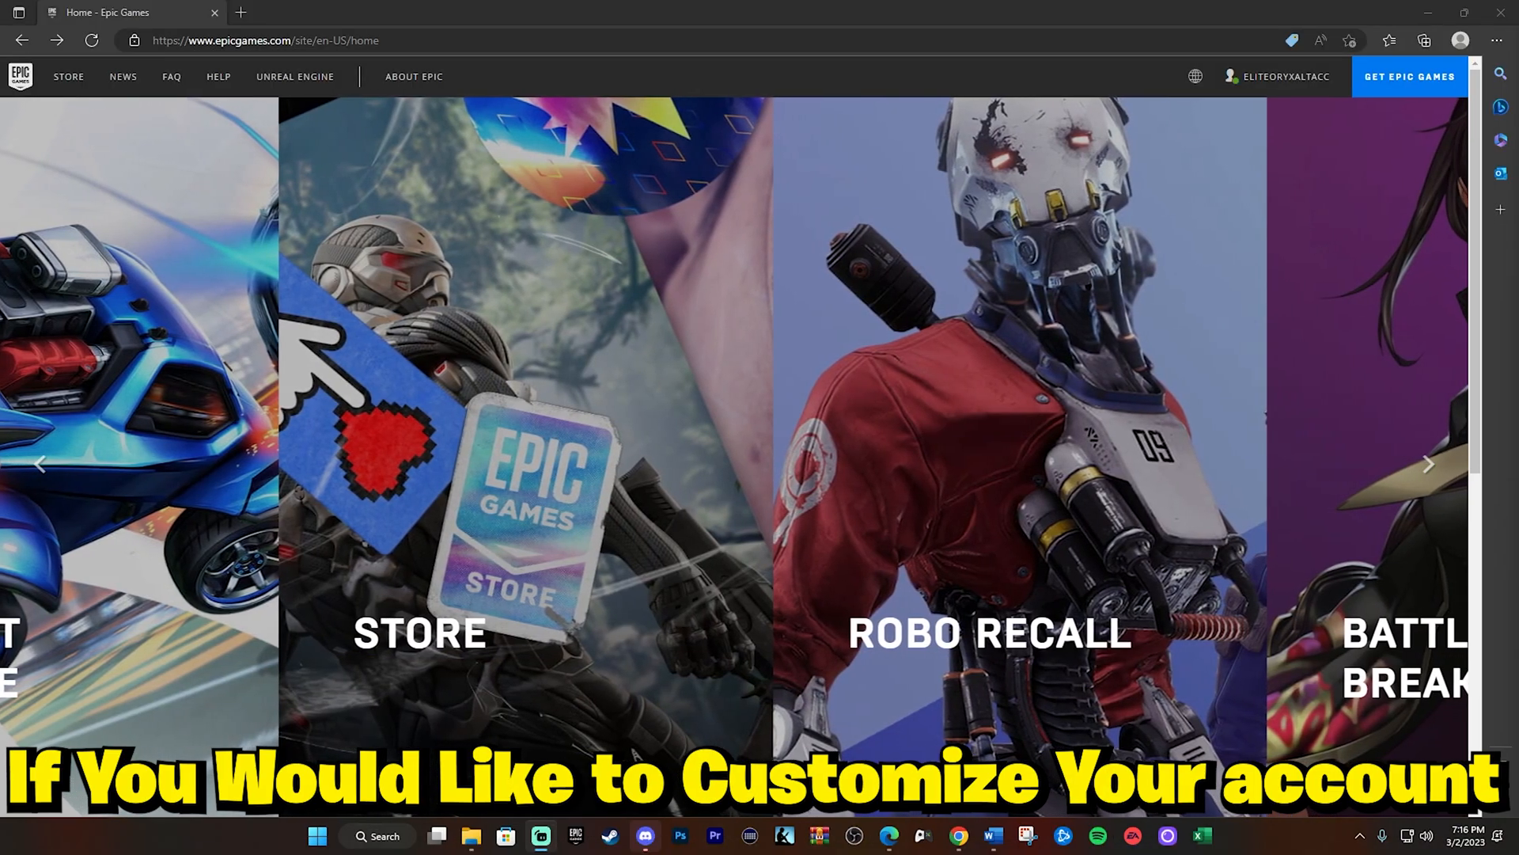
{"action": "left_click", "coordinate": [1281, 77]}
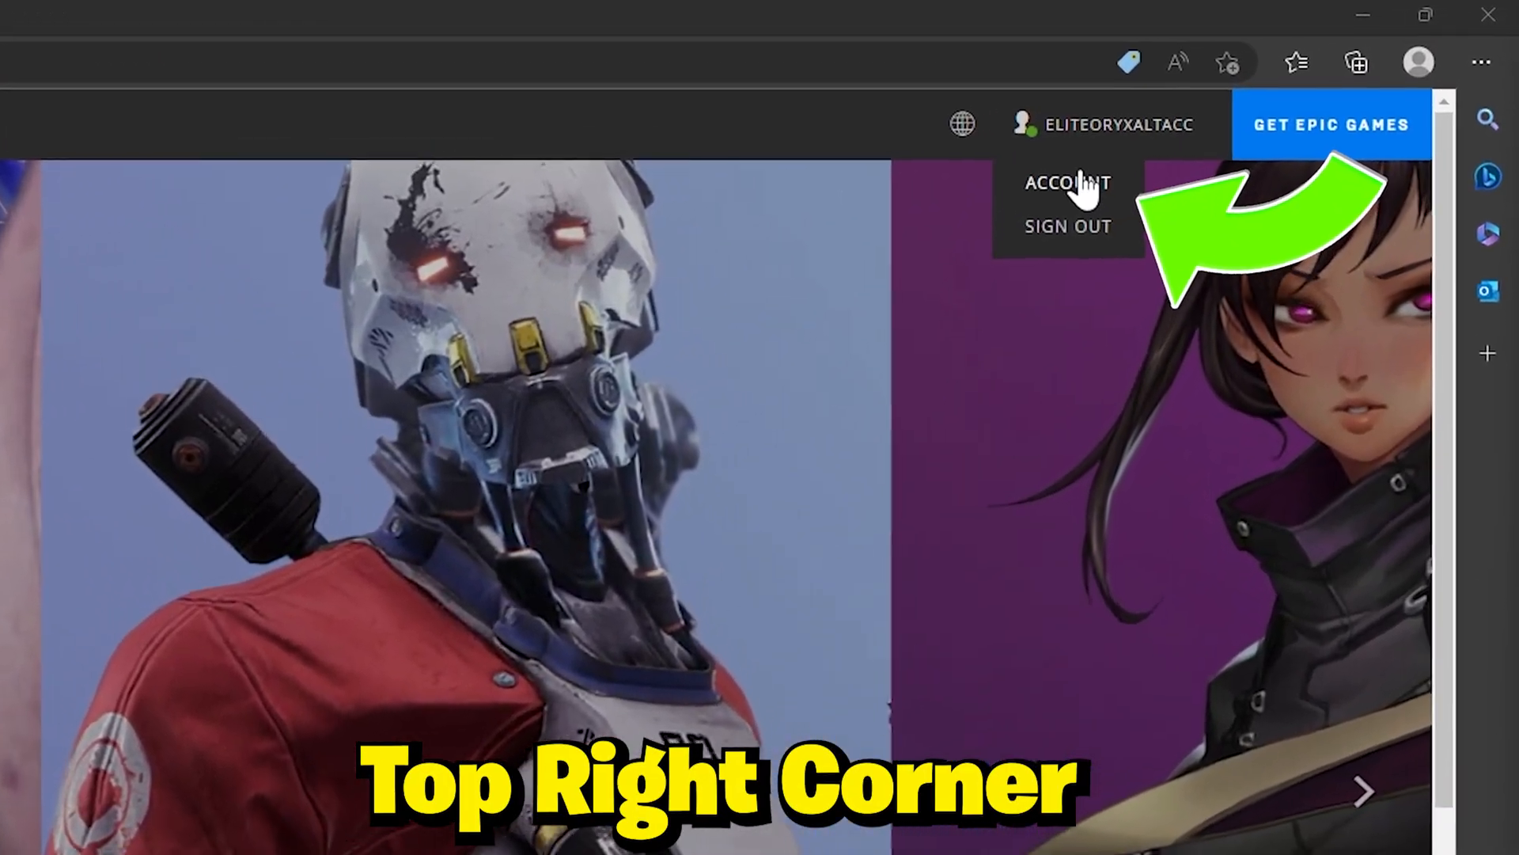
Go to Account Settings and its Apps and Accounts section.
{"action": "left_click", "coordinate": [1067, 182]}
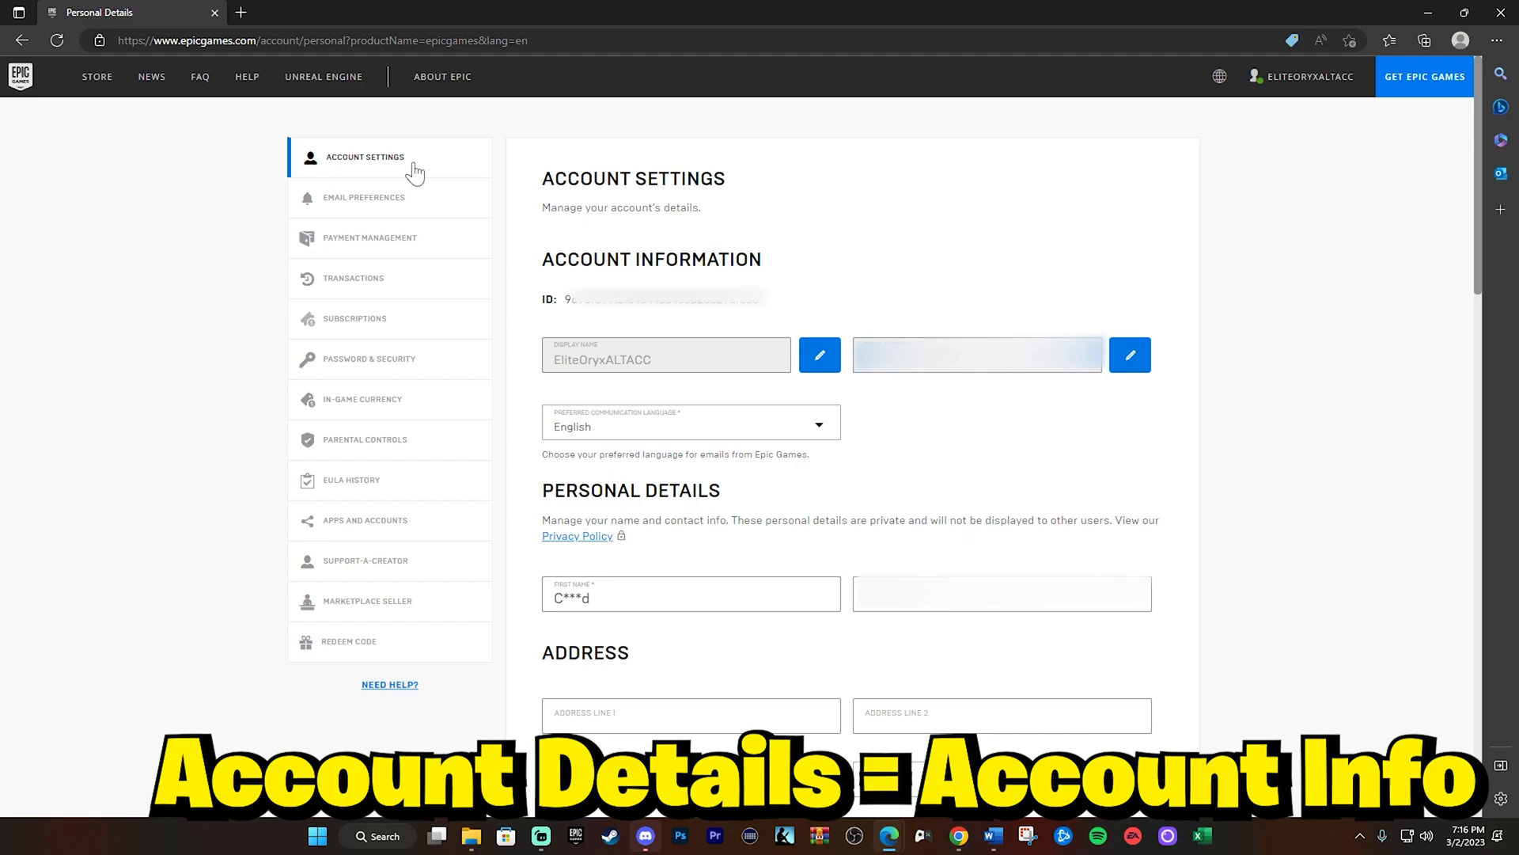
{"action": "mouse_move", "coordinate": [987, 298]}
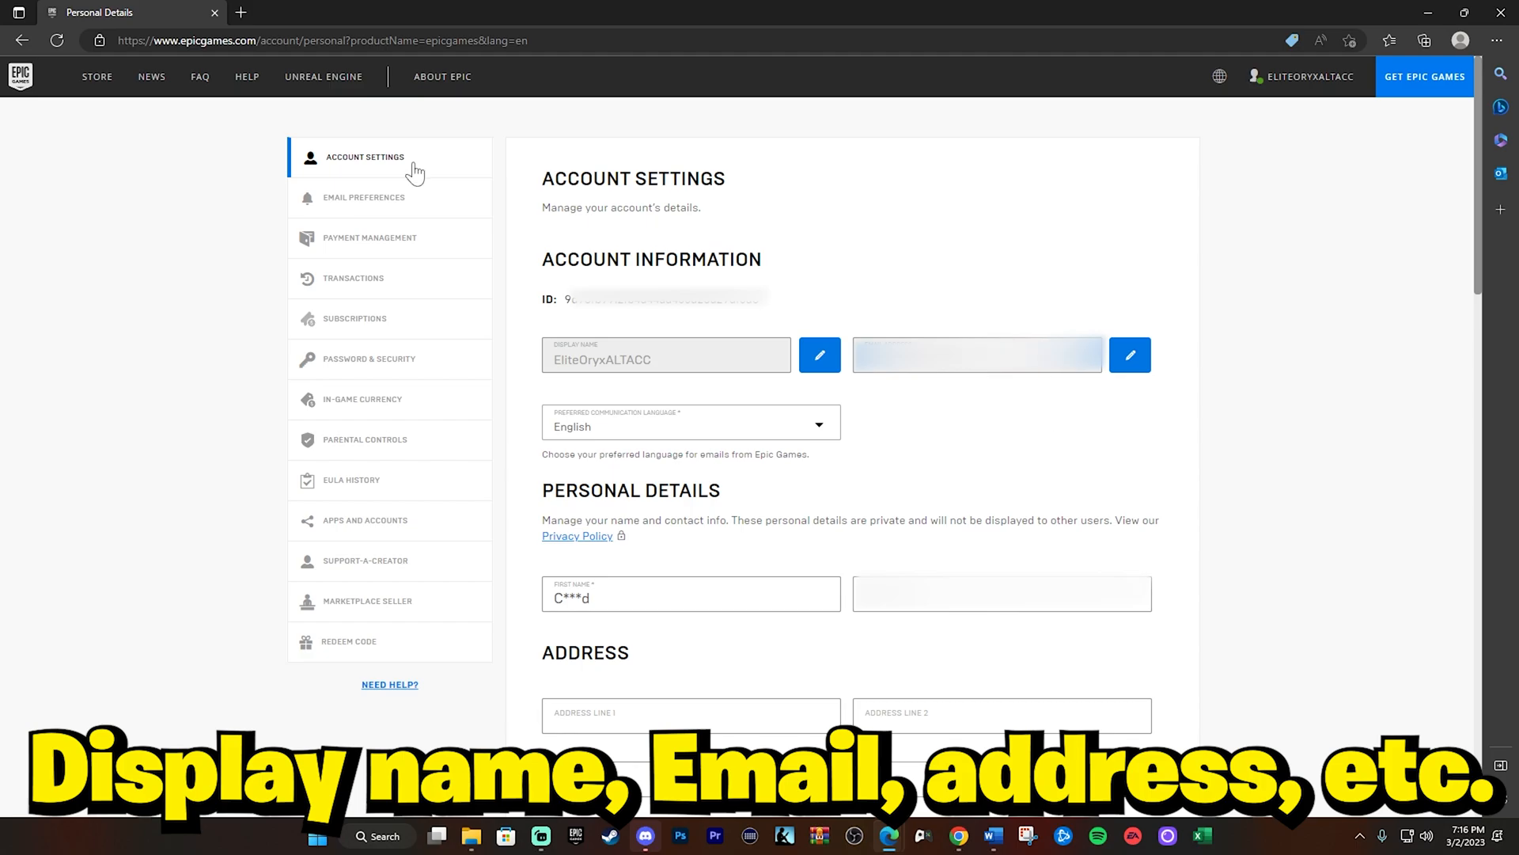
{"action": "mouse_move", "coordinate": [1024, 327]}
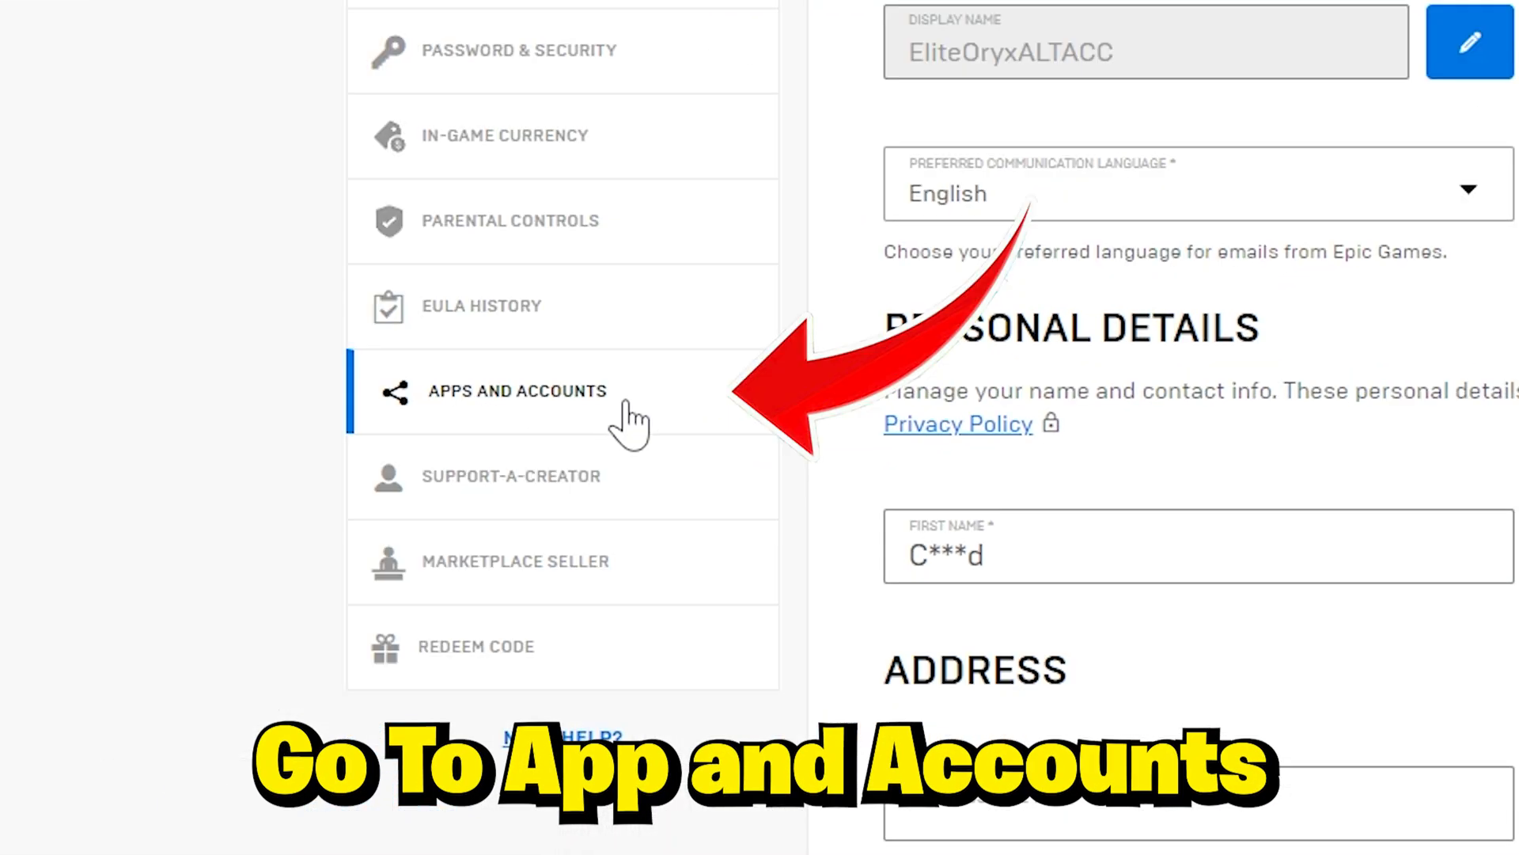
{"action": "left_click", "coordinate": [517, 390]}
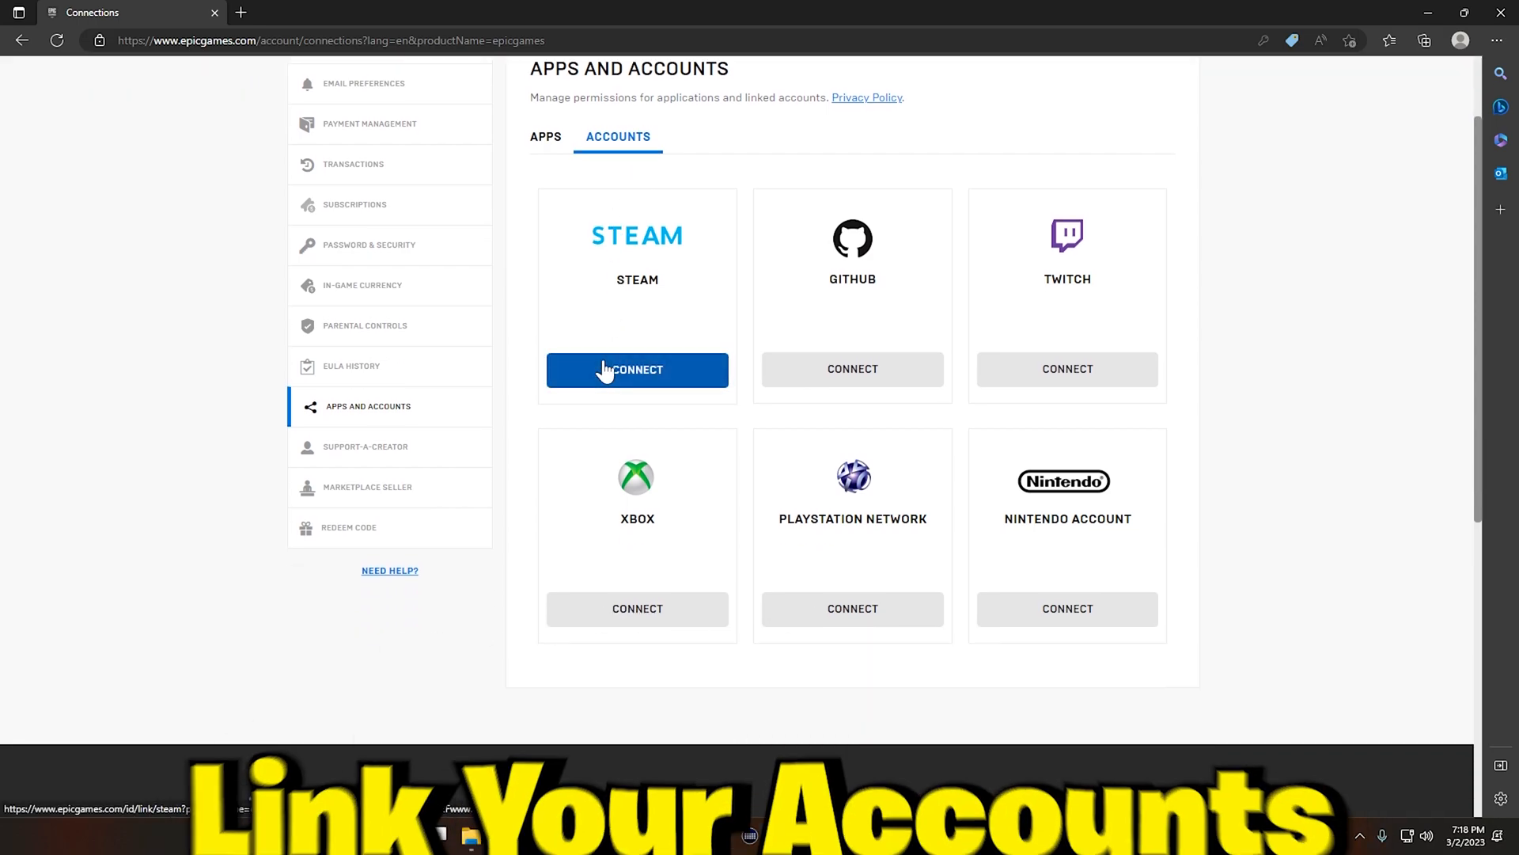